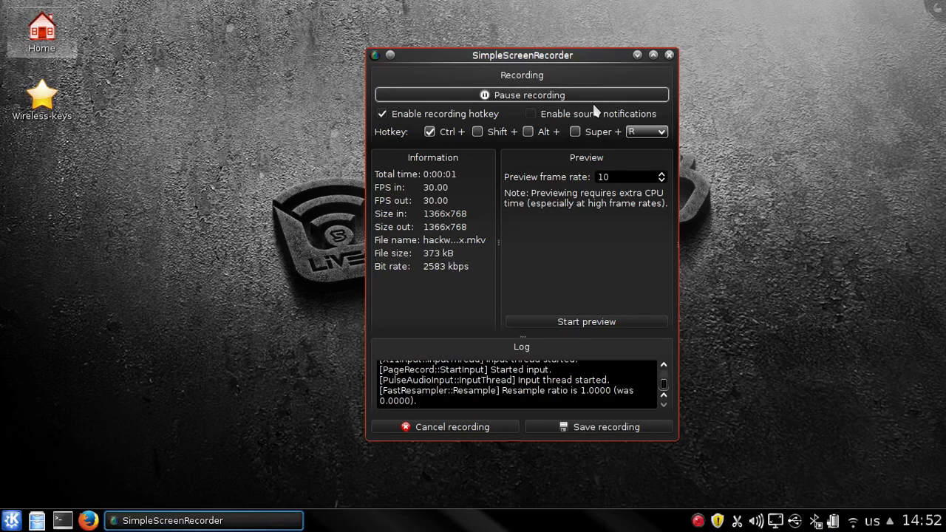
Hide the SimpleScreenRecorder window, restore it from the taskbar, then hide it again while it keeps recording.
click(653, 54)
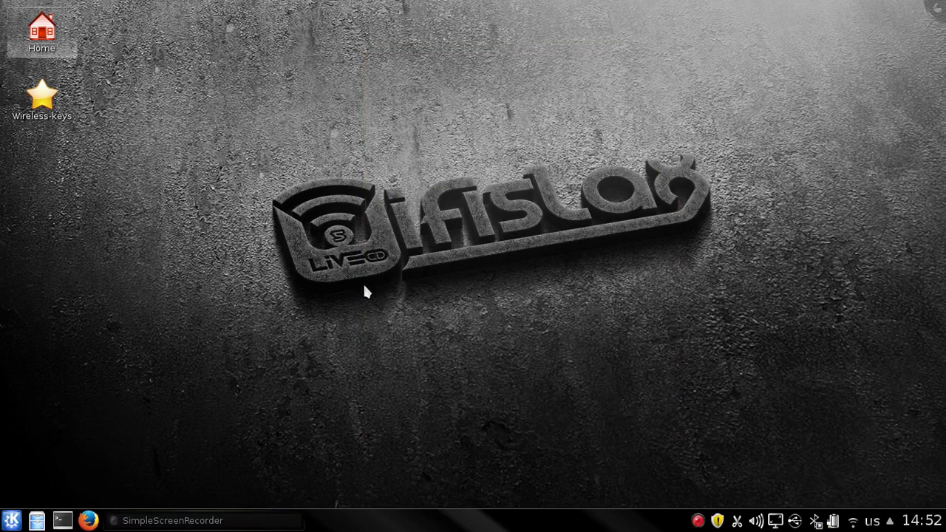
click(204, 521)
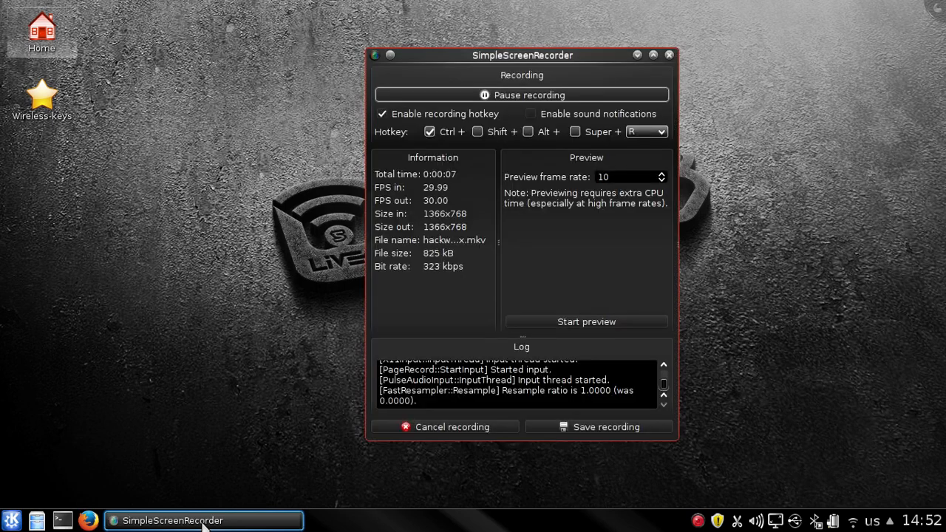
mouse_move(637, 59)
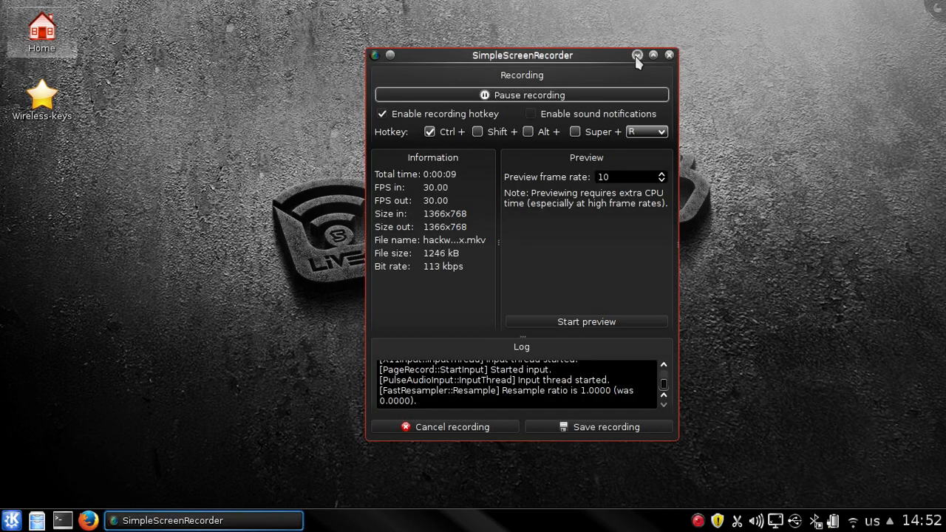
click(637, 54)
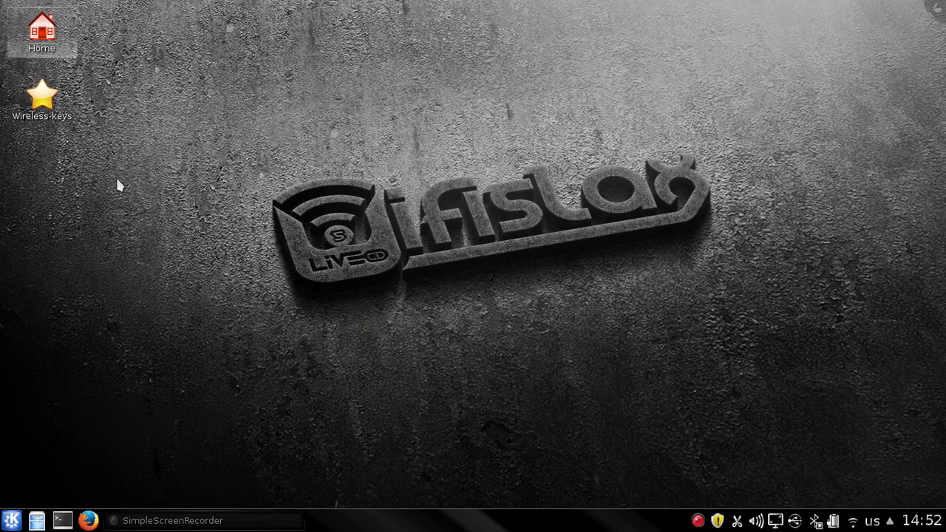
mouse_move(313, 271)
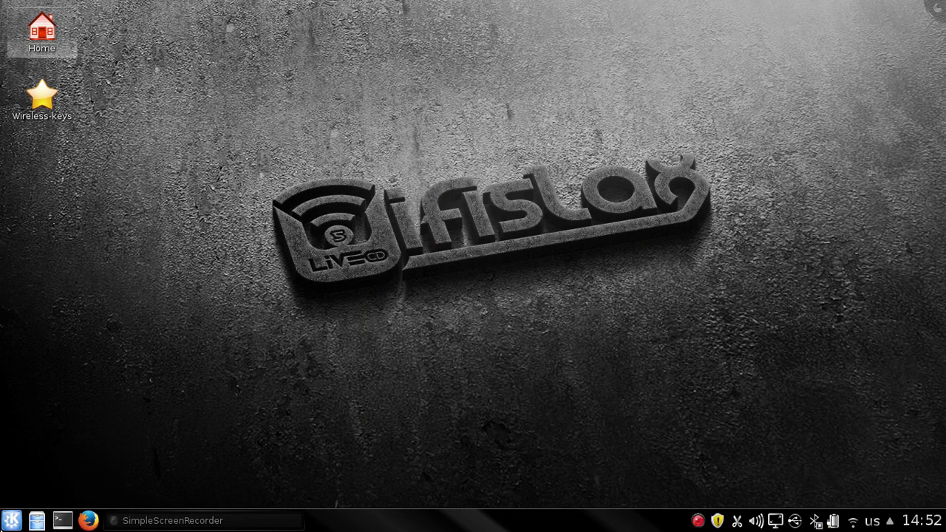
mouse_move(248, 290)
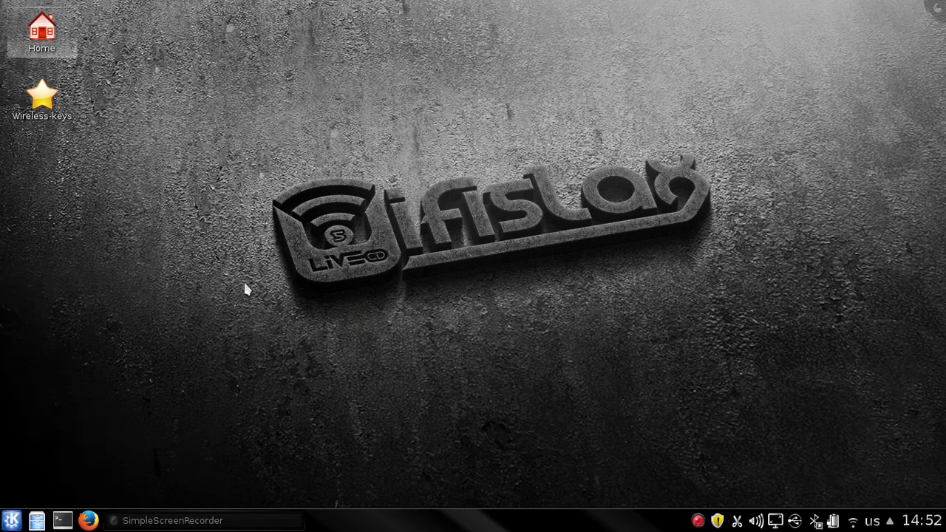
Show the Wifislax > Wpa attack tools submenu (Airlin, Fluxion, Linset) from the K menu.
click(11, 520)
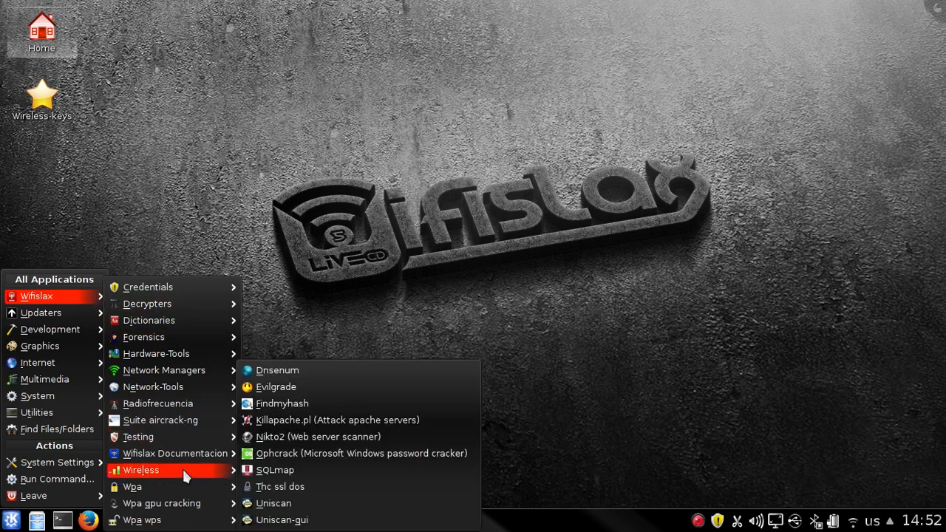
click(132, 486)
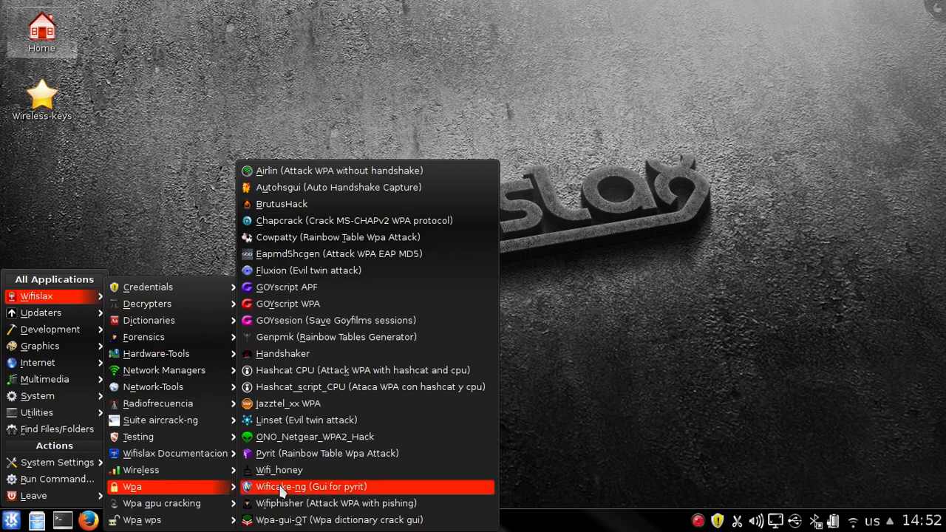
mouse_move(306, 420)
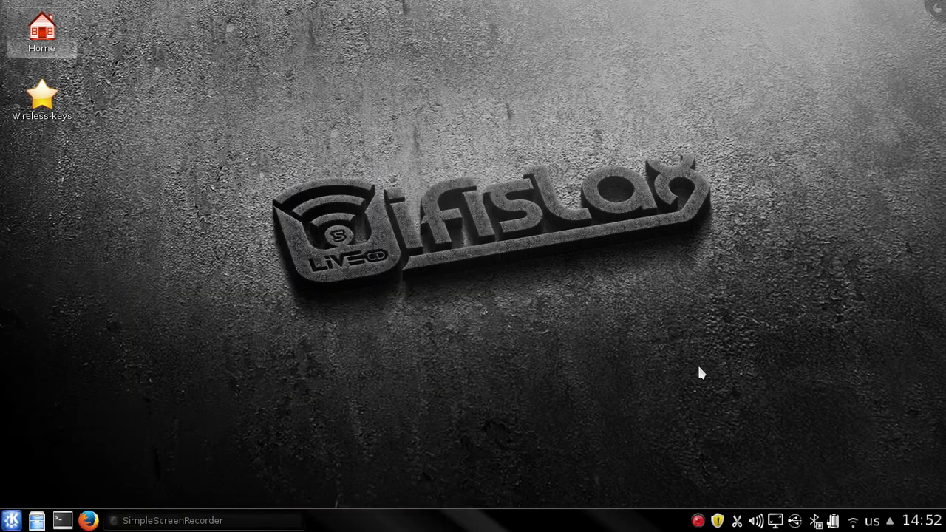
click(10, 520)
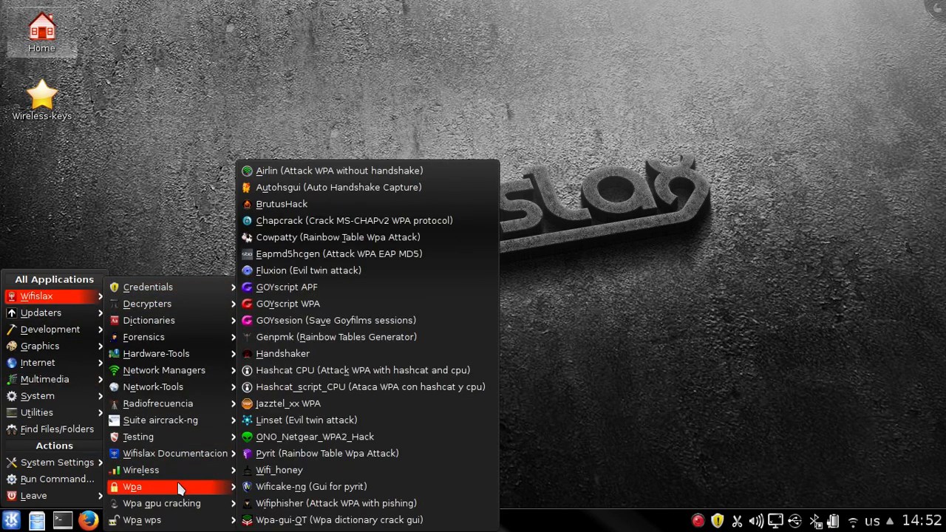
mouse_move(315, 437)
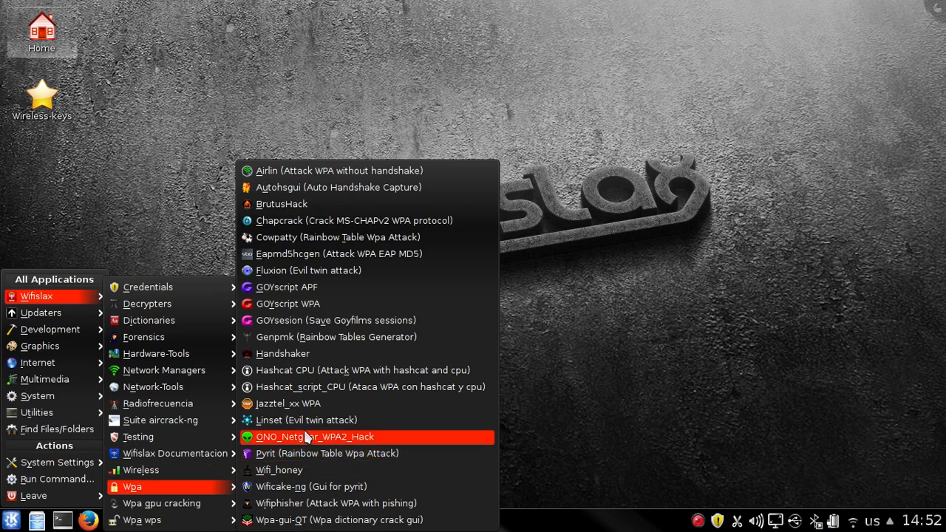
Launch Linset (Evil twin attack) and continue past its dependency check to the WPA2 Hack banner.
click(306, 420)
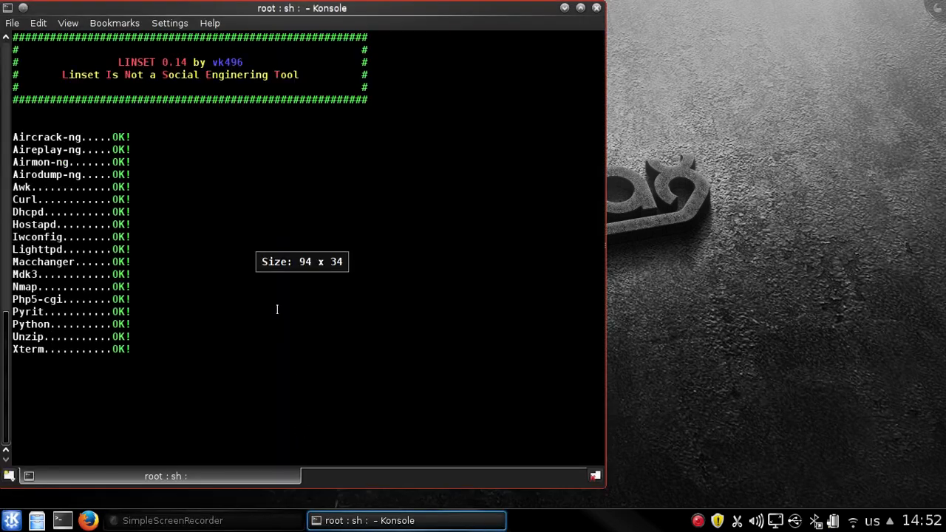
key(Return)
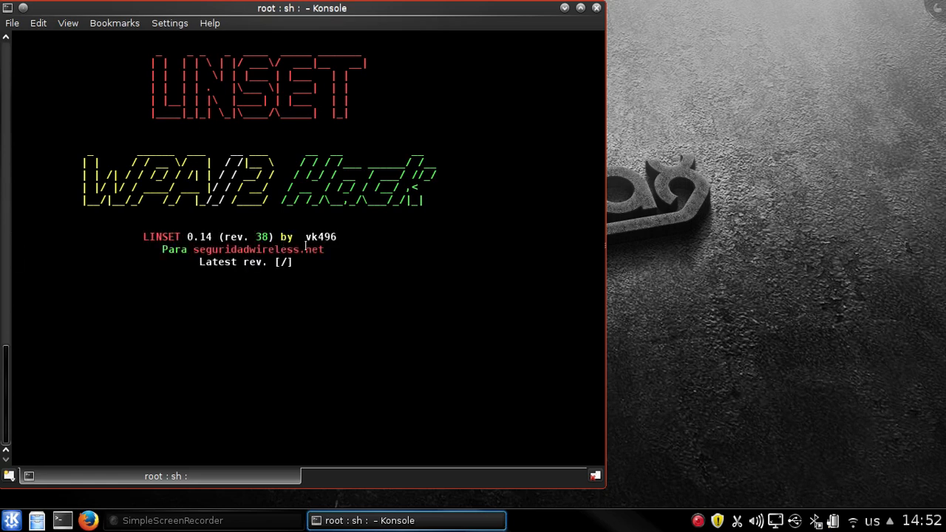
mouse_move(390, 247)
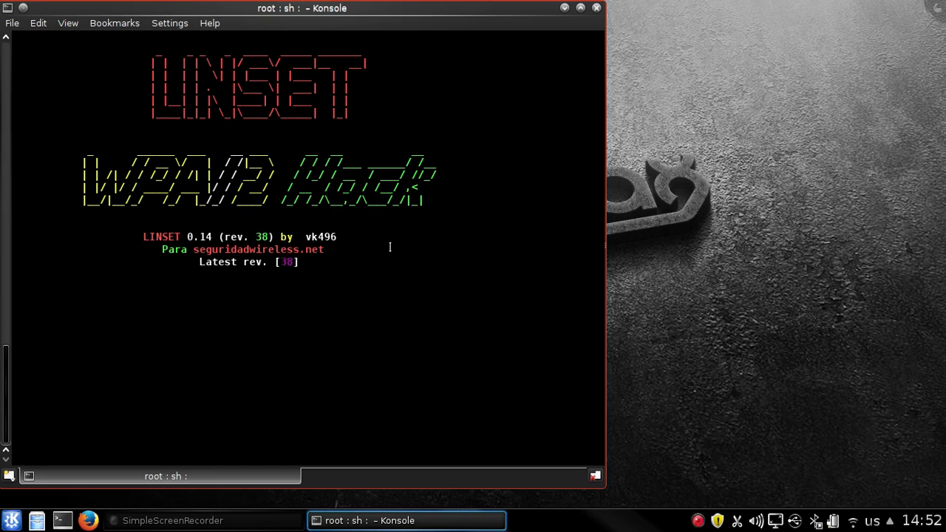
Select interface 2, the Ralink wlan1 adapter, as Linset's attack interface.
key(Return)
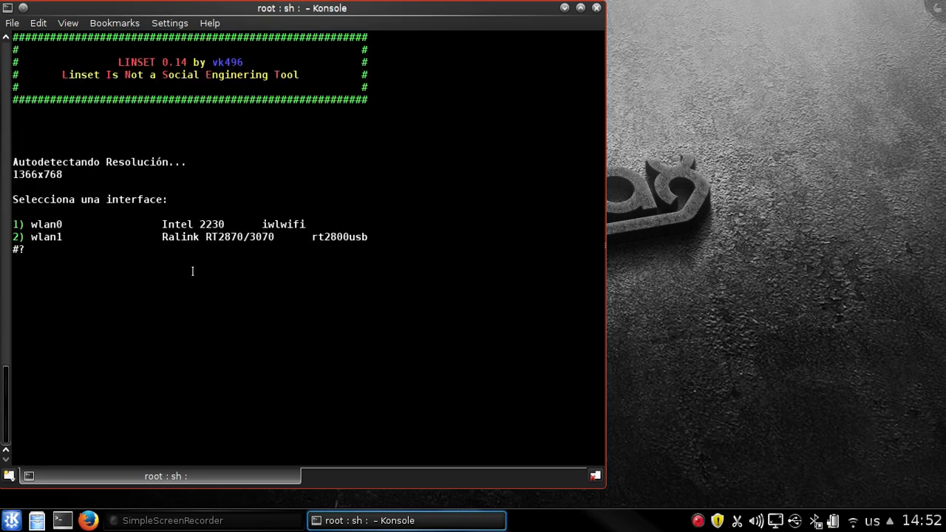
mouse_move(201, 283)
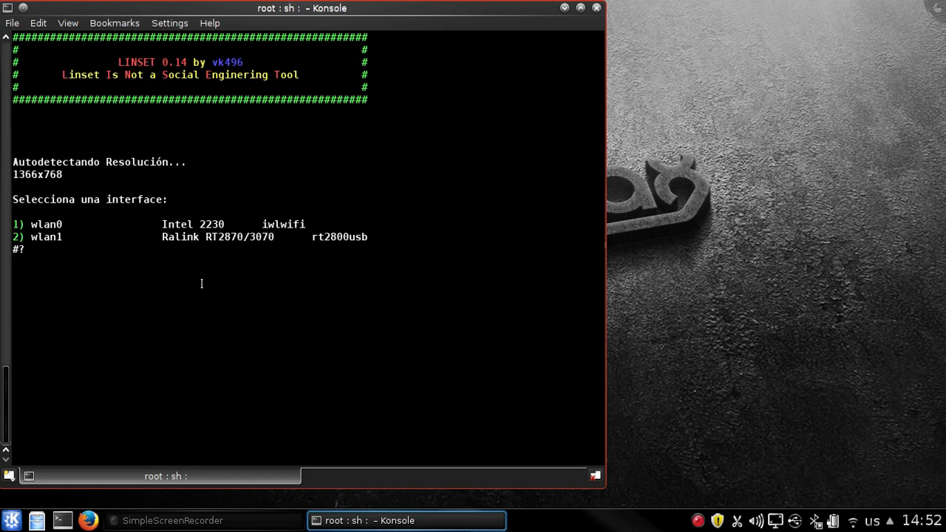
text(2)
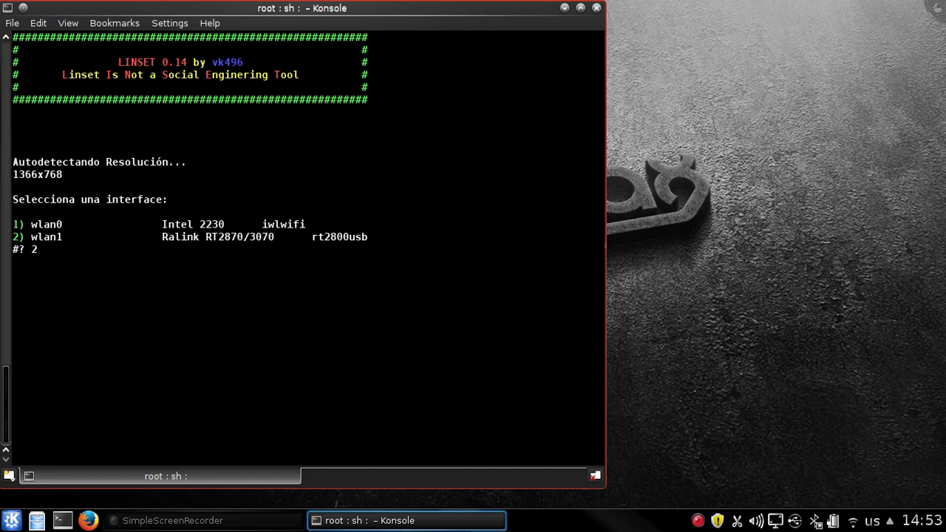
key(Return)
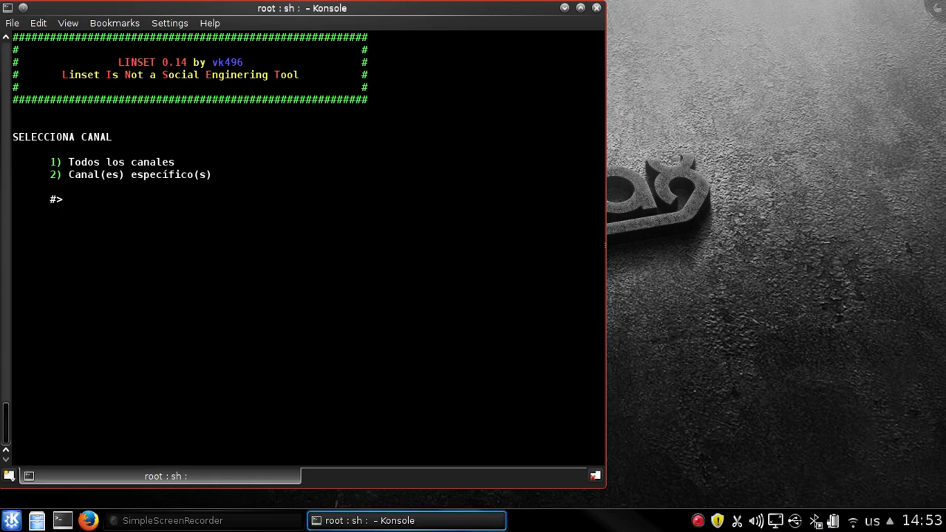
Choose option 1, Todos los canales, so Linset scans every channel for targets.
text(1)
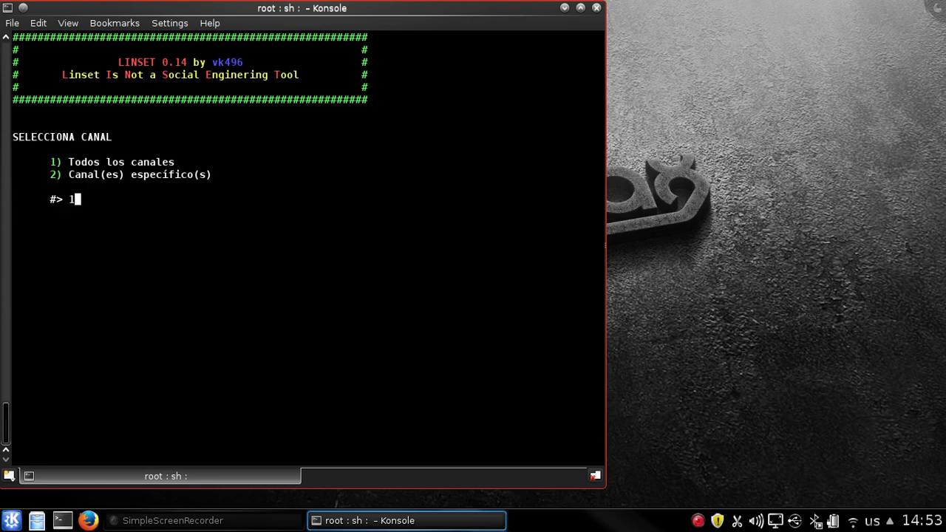
key(Return)
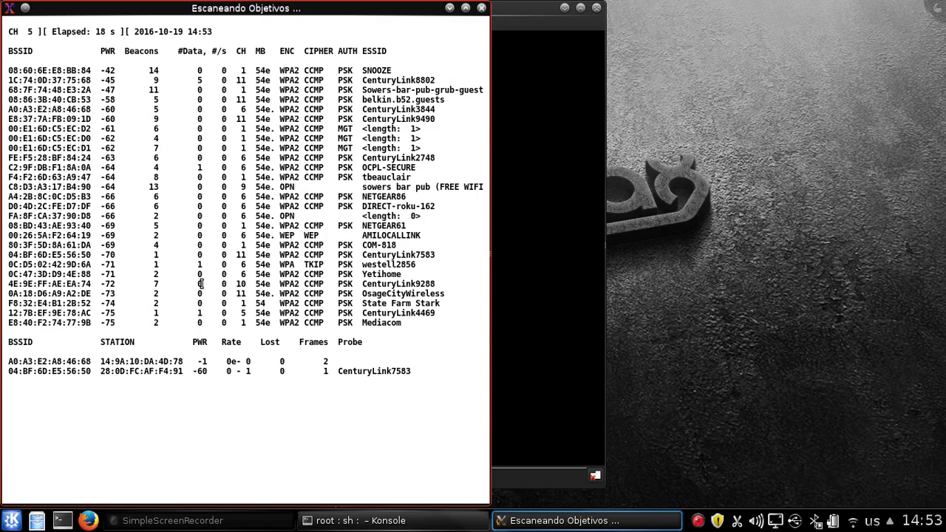
End the xterm scan and look through the 36-network 'Listado de APs Objetivo' table.
click(369, 521)
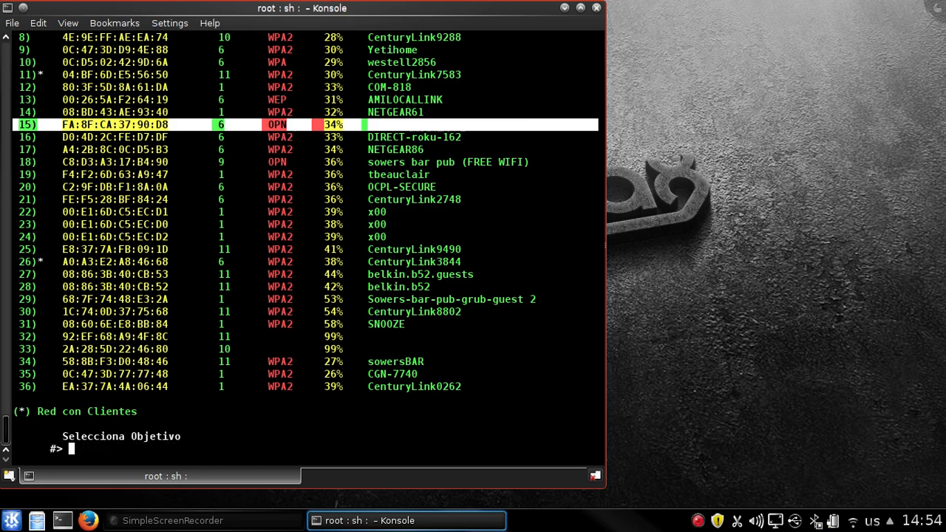
mouse_move(582, 11)
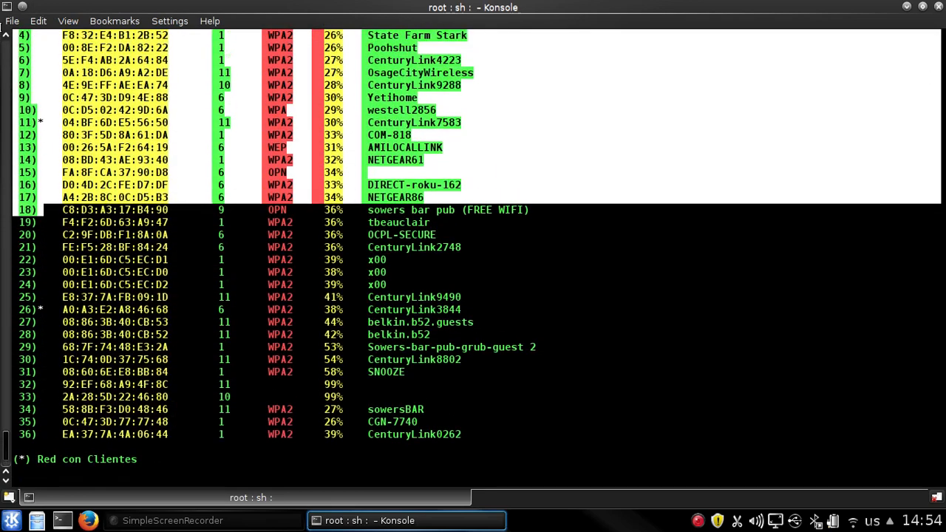
scroll(up, 3)
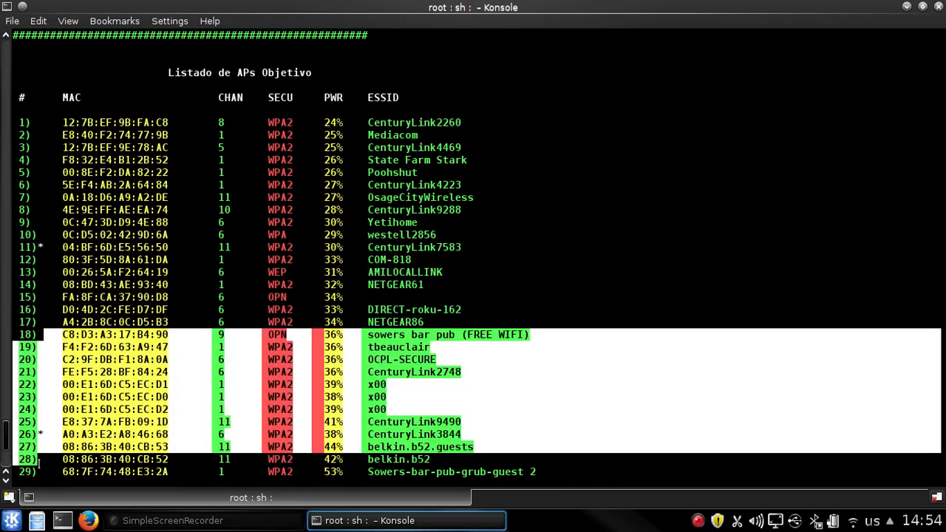
scroll(down, 3)
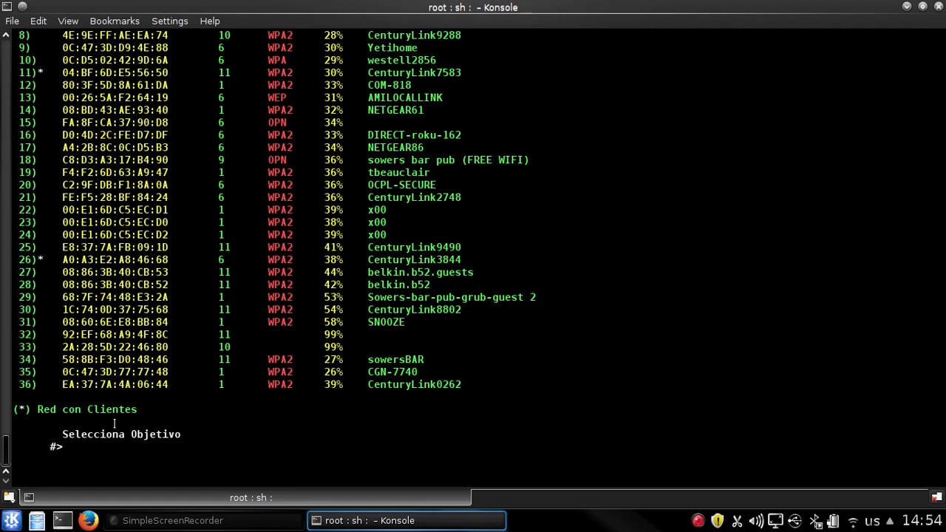
mouse_move(310, 400)
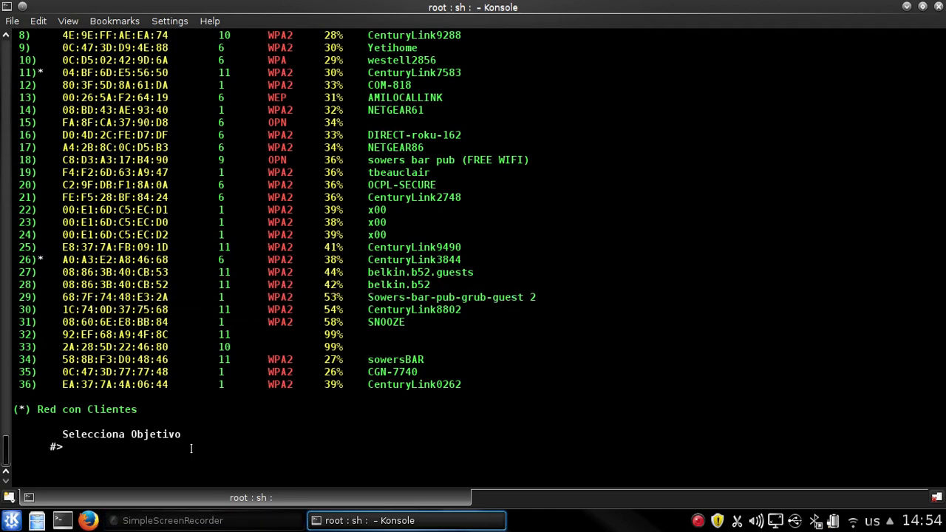
Target network 29, Sowers-bar-pub-grub-guest 2, with Hostapd fake AP mode and aircrack-ng handshake checking.
text(29)
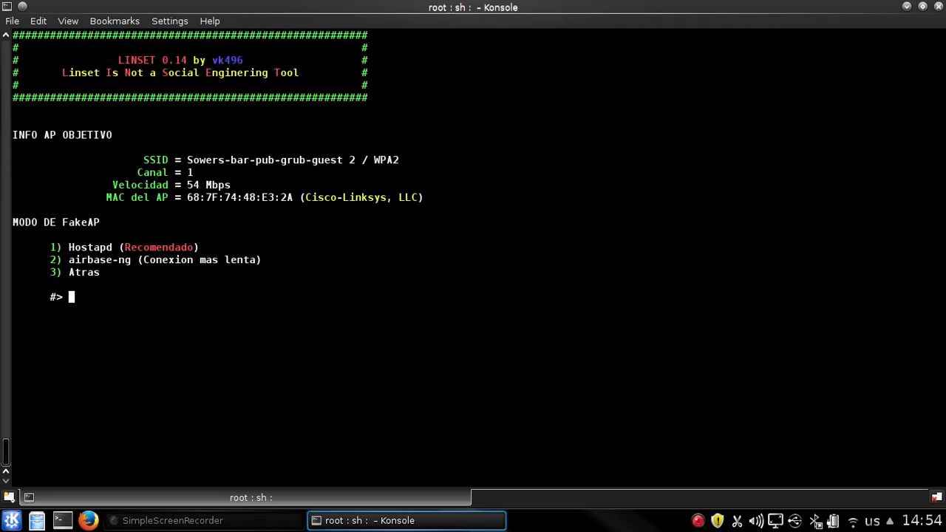
text(1)
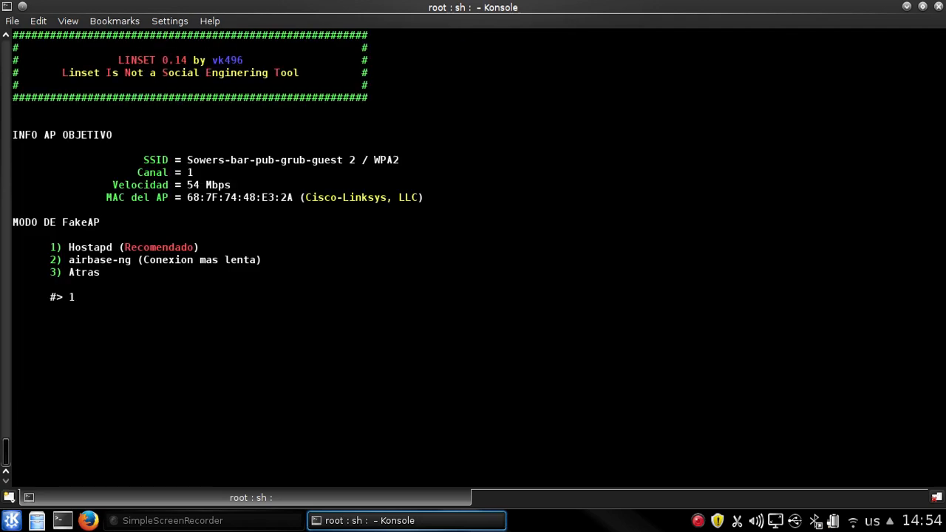
key(Return)
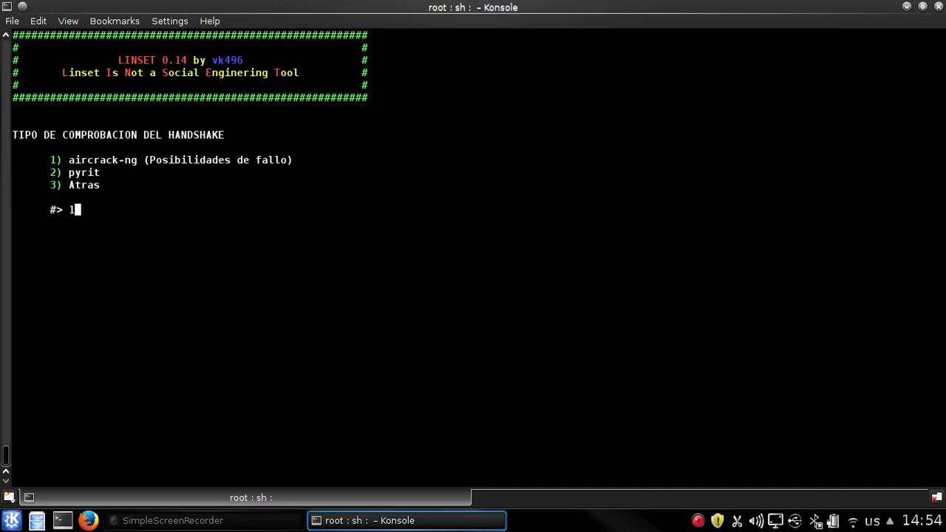
key(Return)
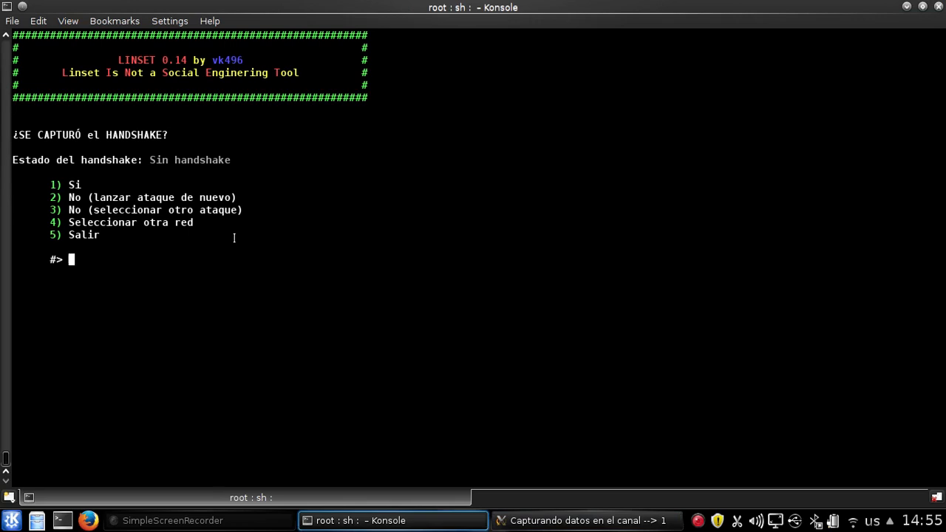
Relaunch the attack with option 2 until airodump reports a WPA handshake for 68:7F:74:48:E3:2A.
text(2)
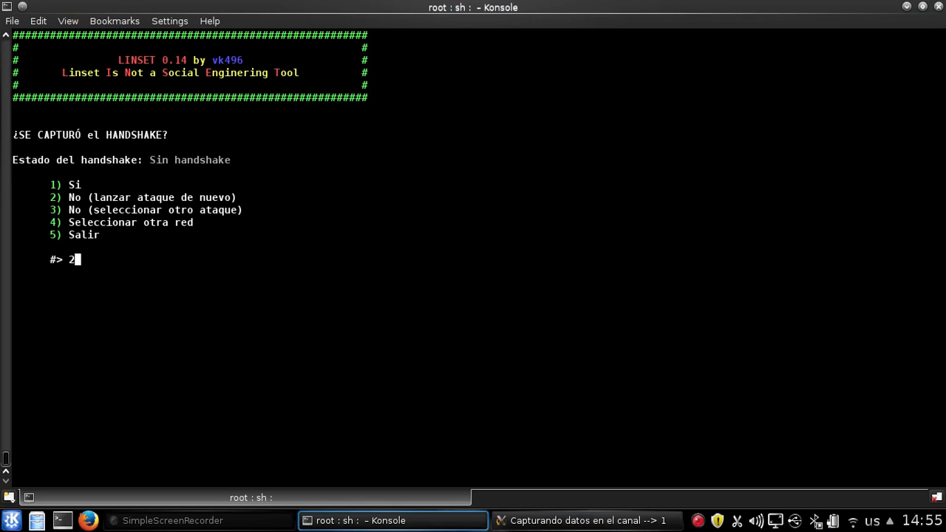
key(Return)
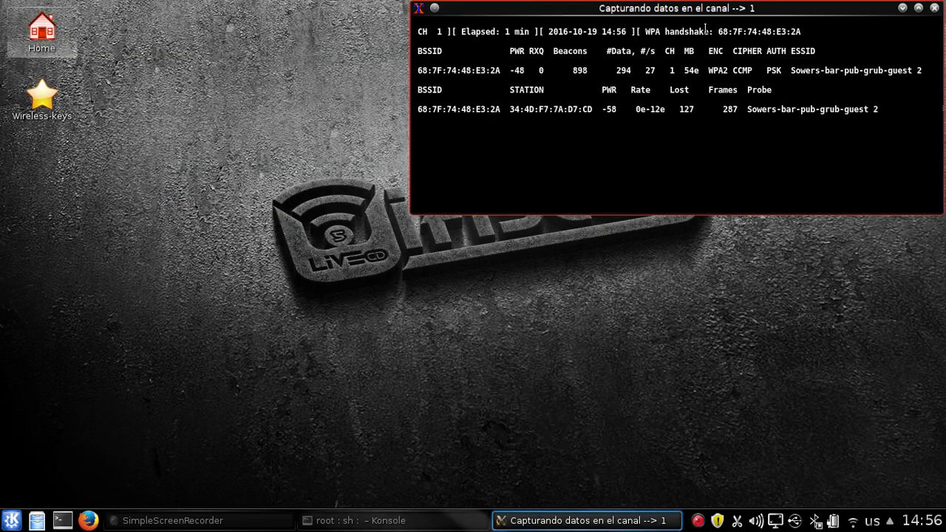
mouse_move(373, 346)
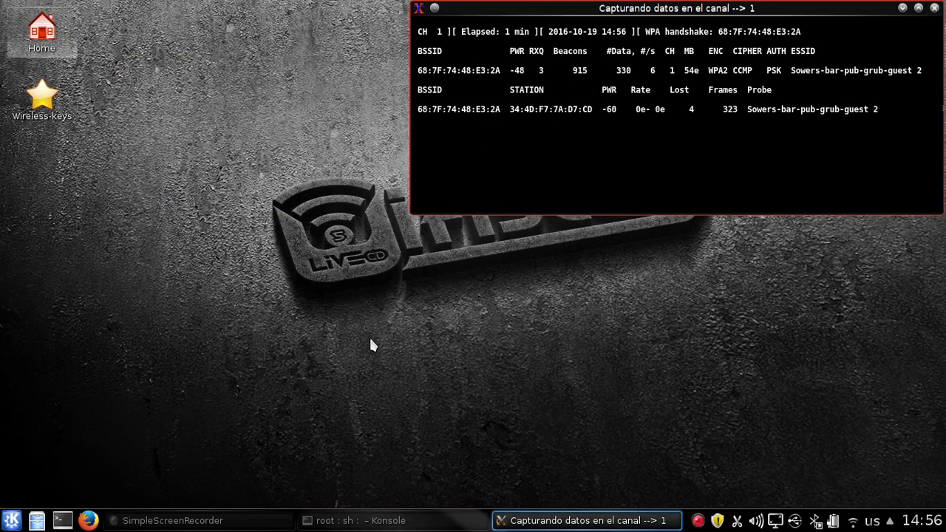
click(392, 521)
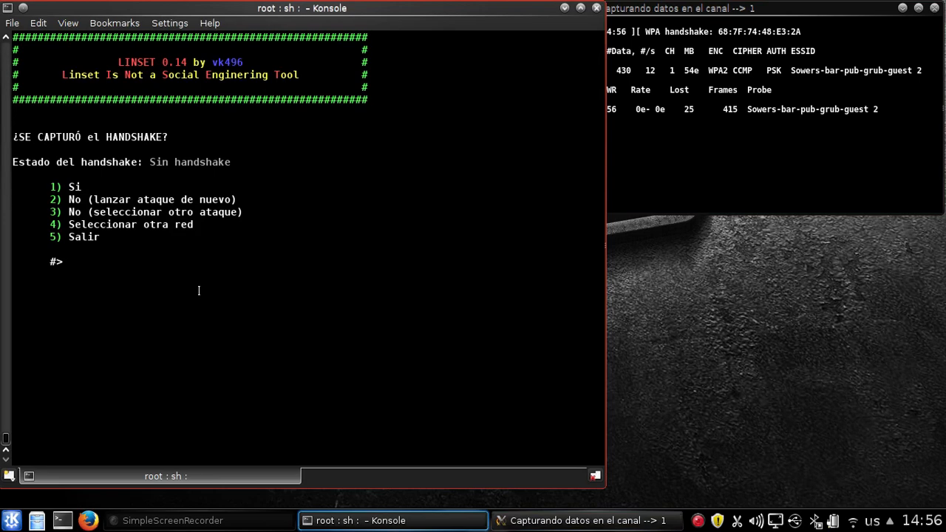
Answer 1 'Si' for the captured handshake and 1 for English pages, starting the hostapd fake AP.
text(1)
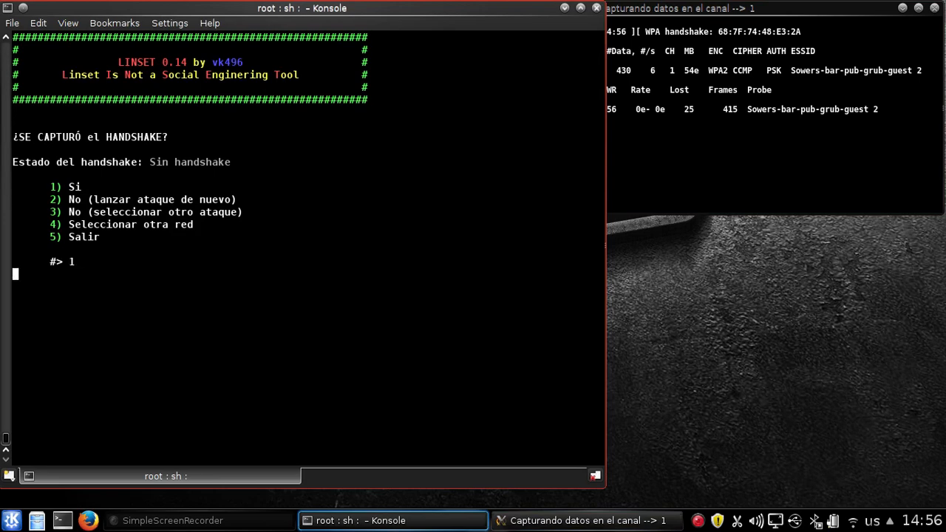
key(Return)
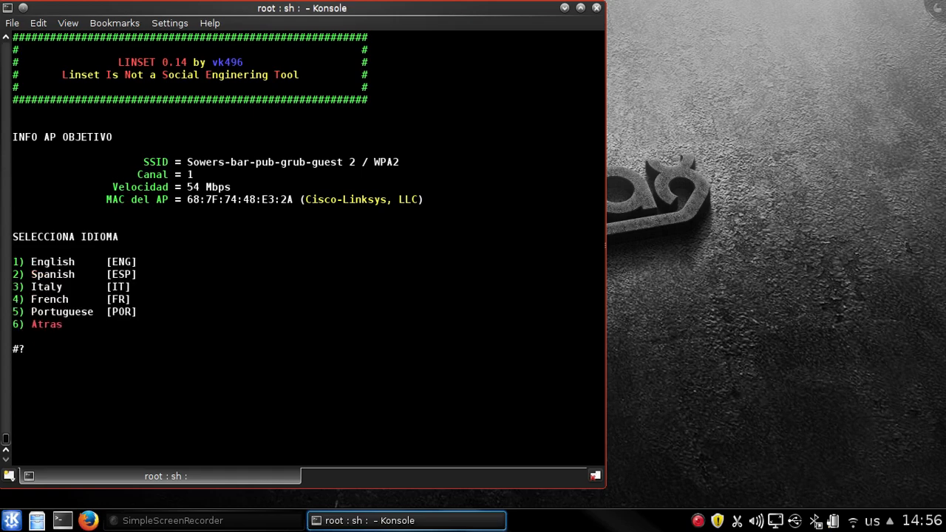
text(1)
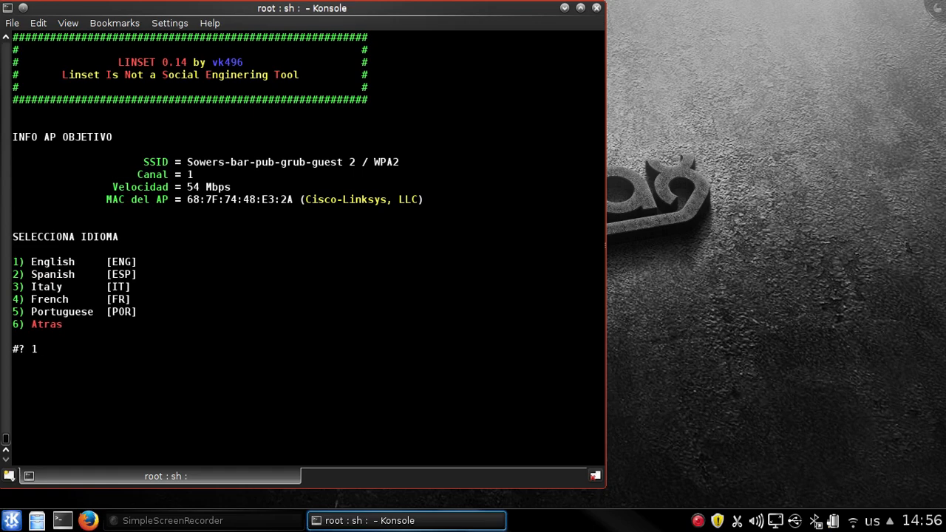
key(Return)
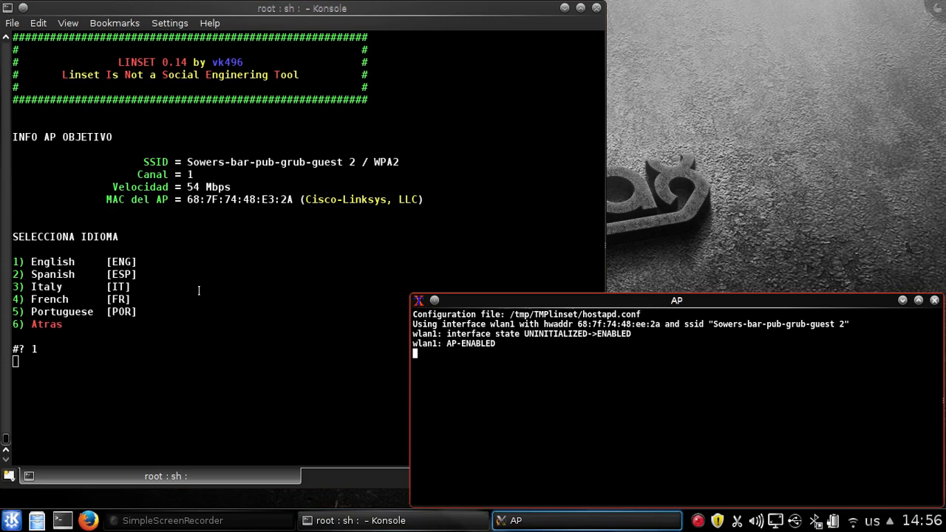
mouse_move(507, 309)
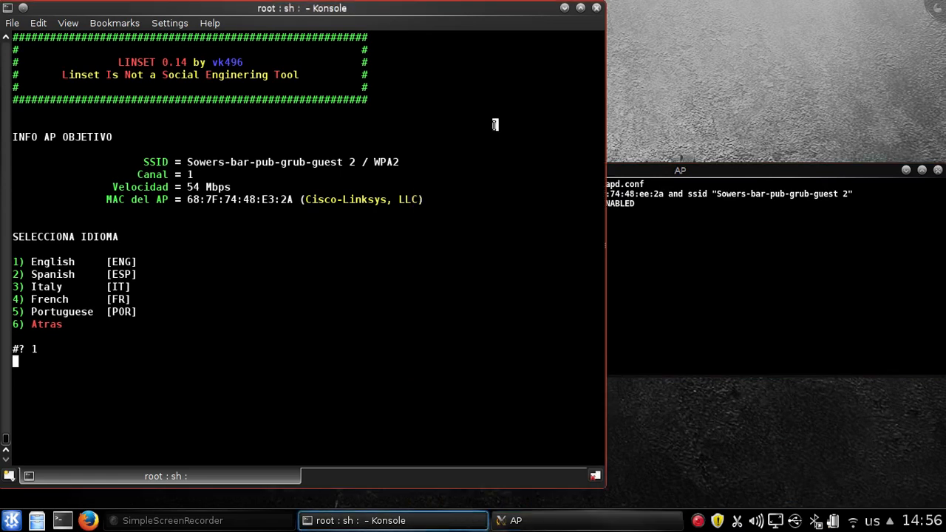
key(Return)
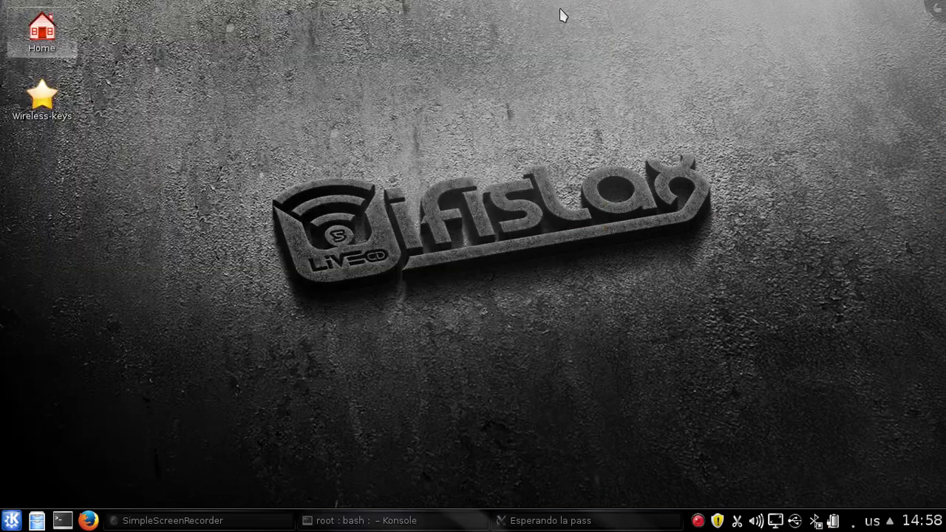
mouse_move(300, 6)
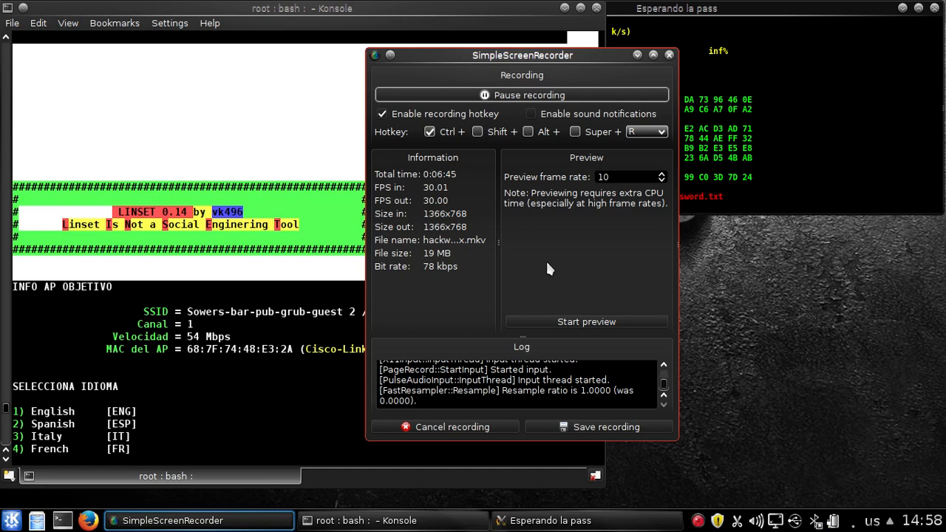
mouse_move(571, 274)
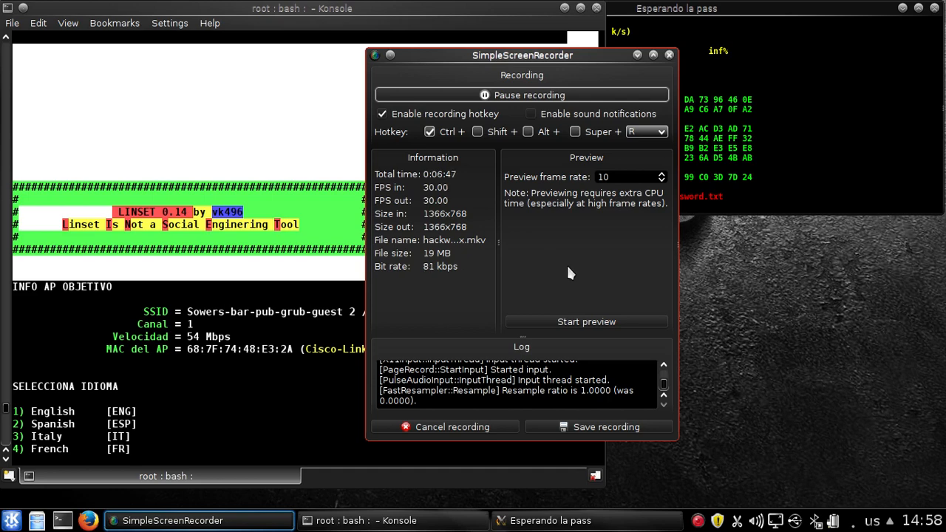